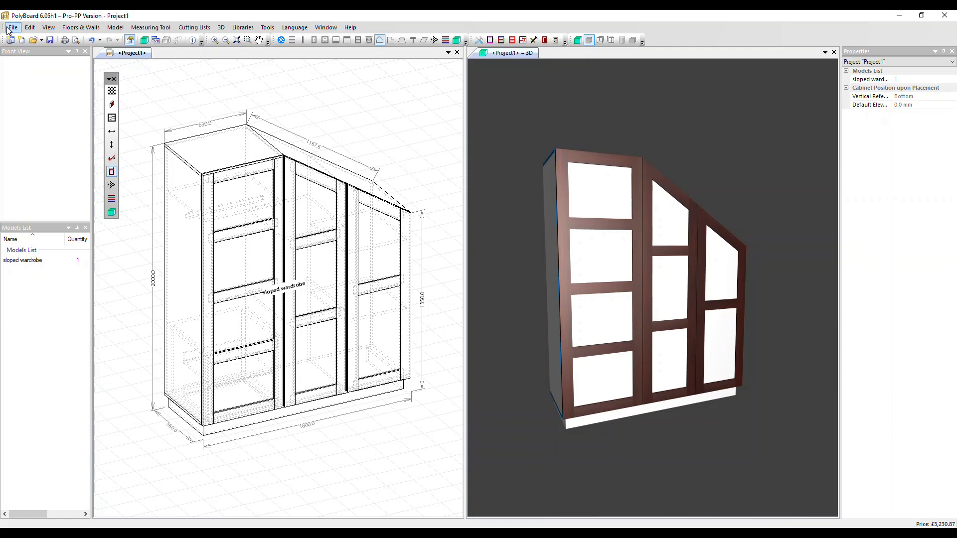
Step: Open the File menu of the sloped wardrobe project
click(11, 28)
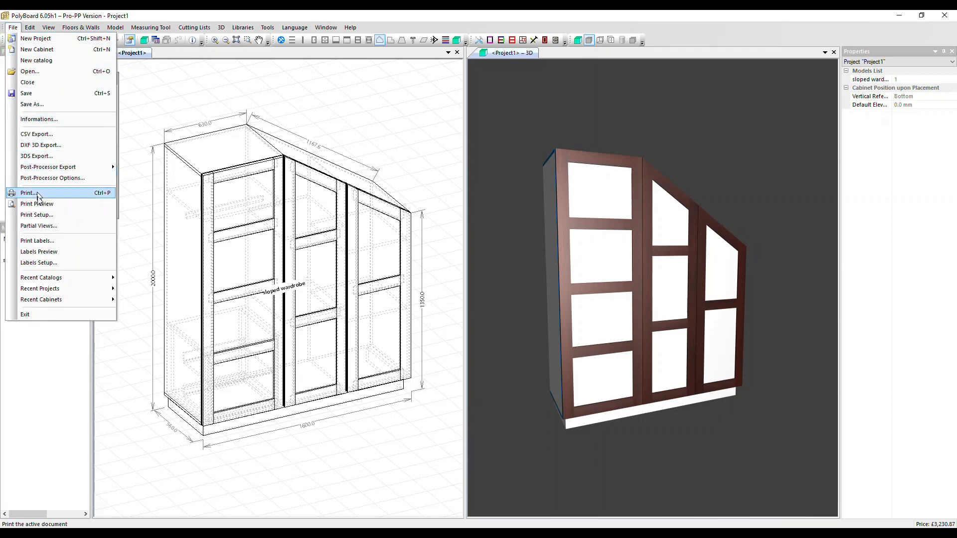
Step: In Labels Setup, keep part shapes drawn and open the panel label format
click(39, 263)
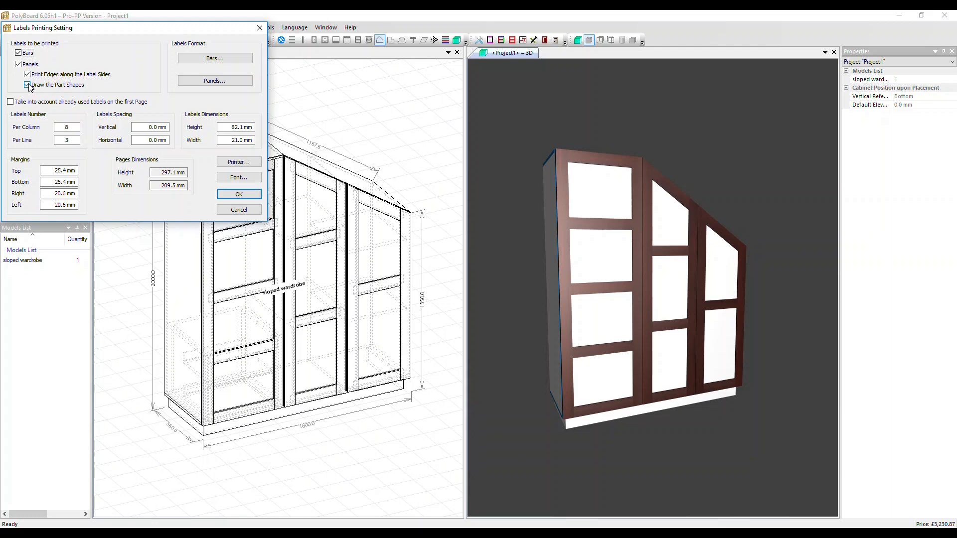
click(27, 85)
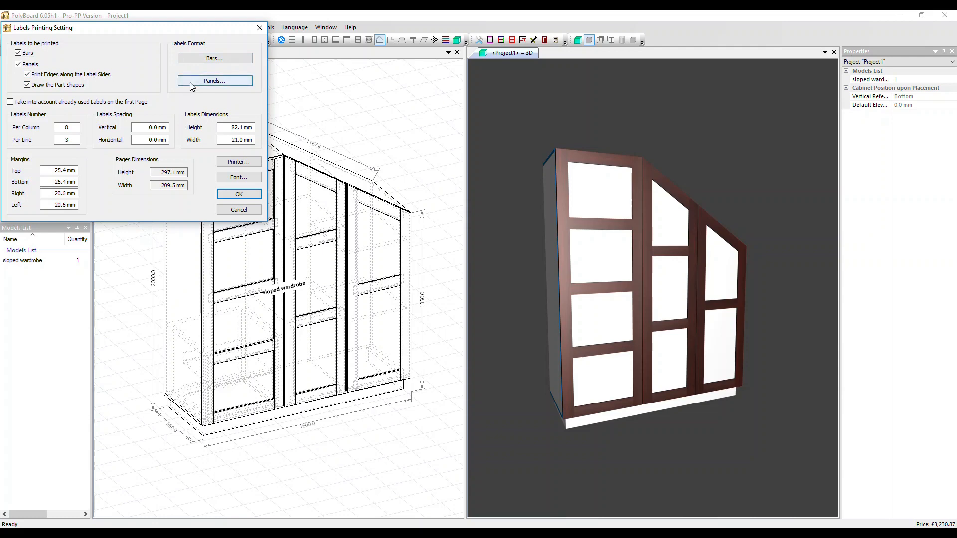
click(214, 80)
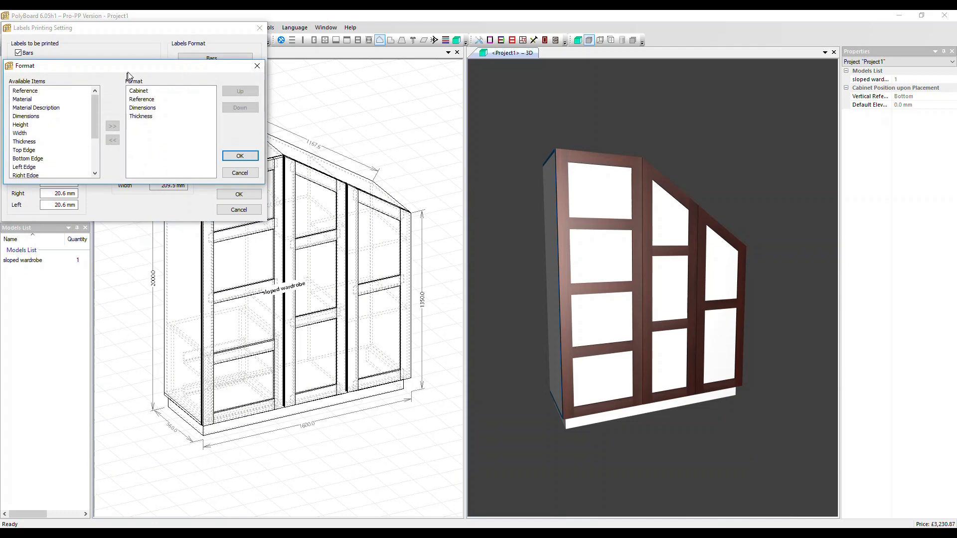
mouse_move(161, 141)
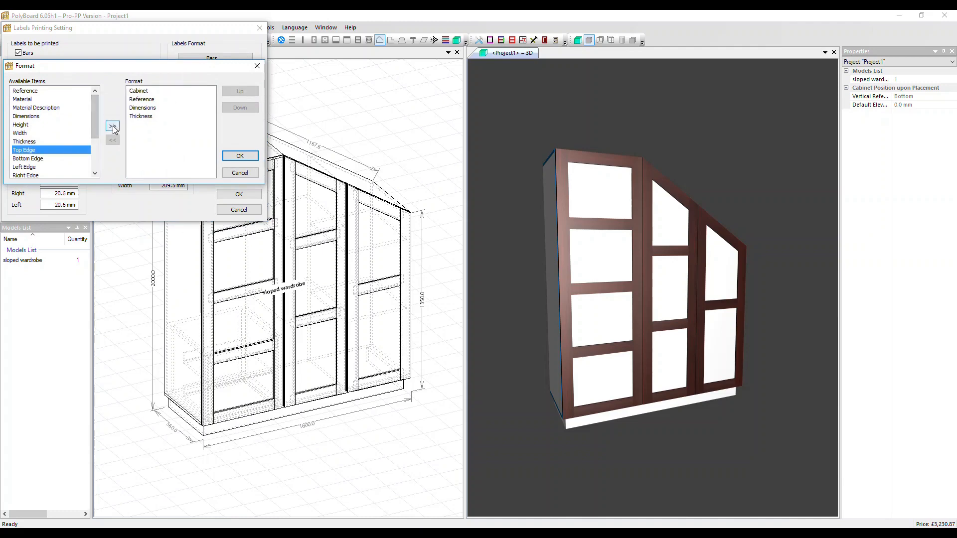
Step: Add the Top, Bottom, Left and Right Edge fields to panel labels, then select Reference
click(112, 126)
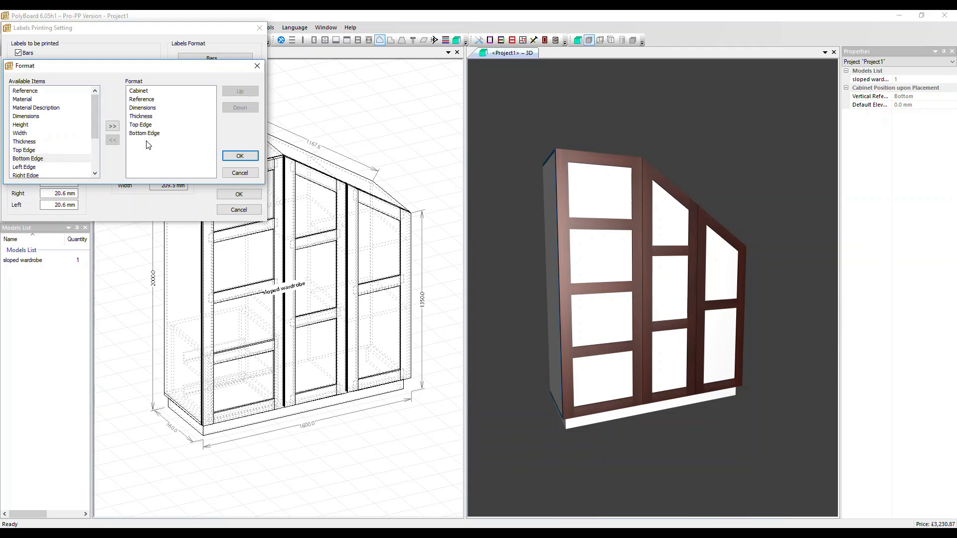
click(111, 126)
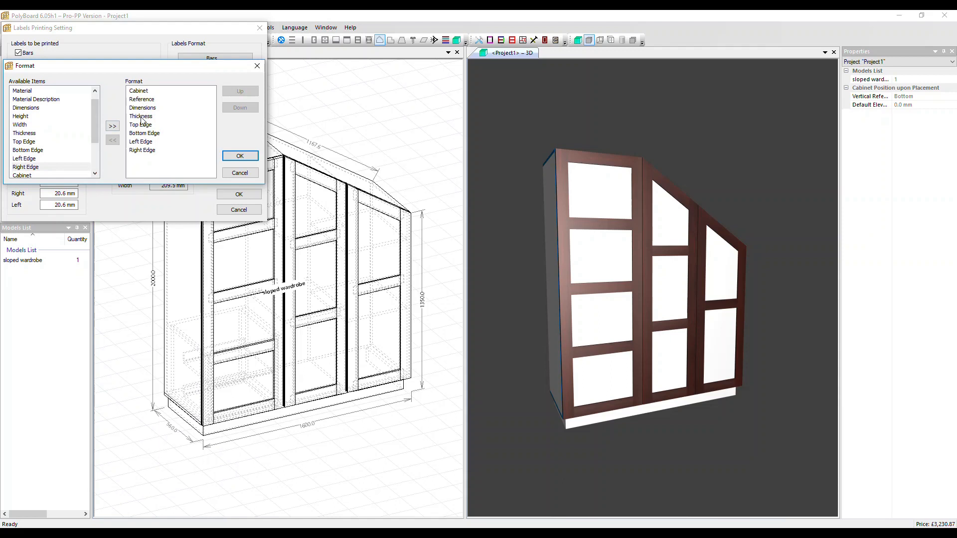
click(142, 98)
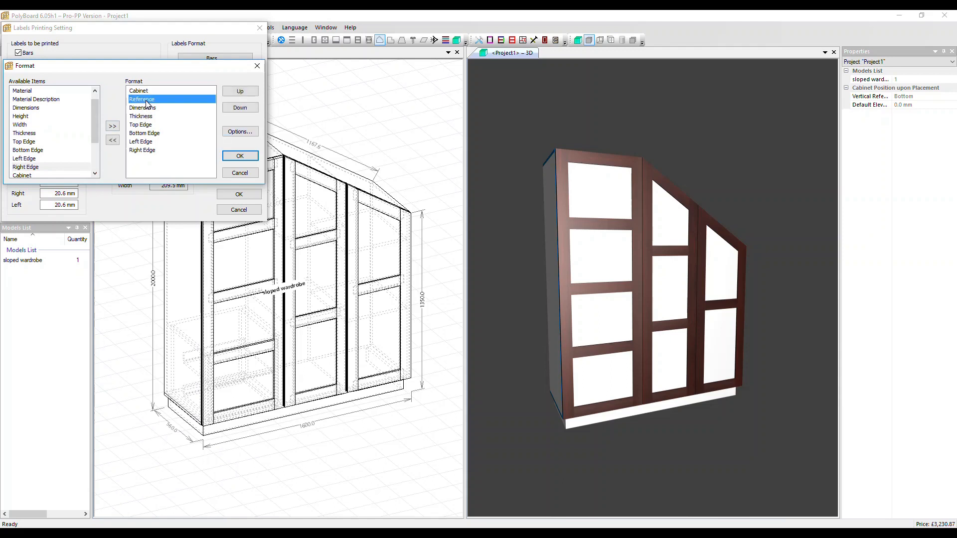
mouse_move(174, 130)
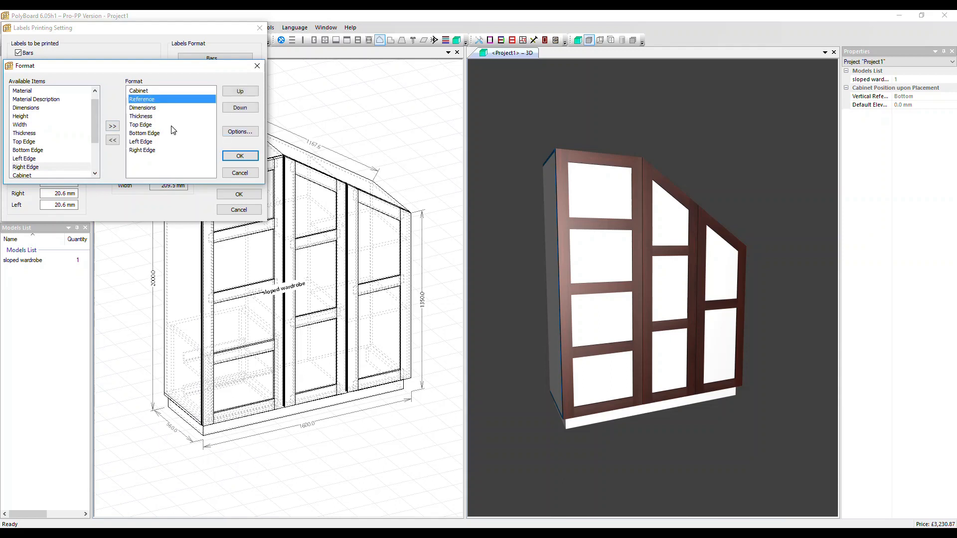
Step: Set the panel label Reference field to print as a barcode
click(239, 131)
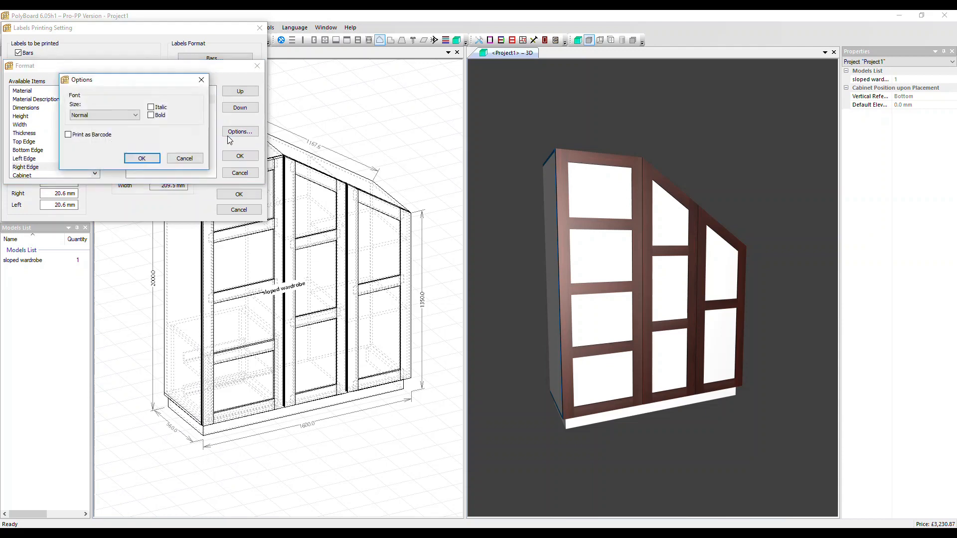
mouse_move(128, 133)
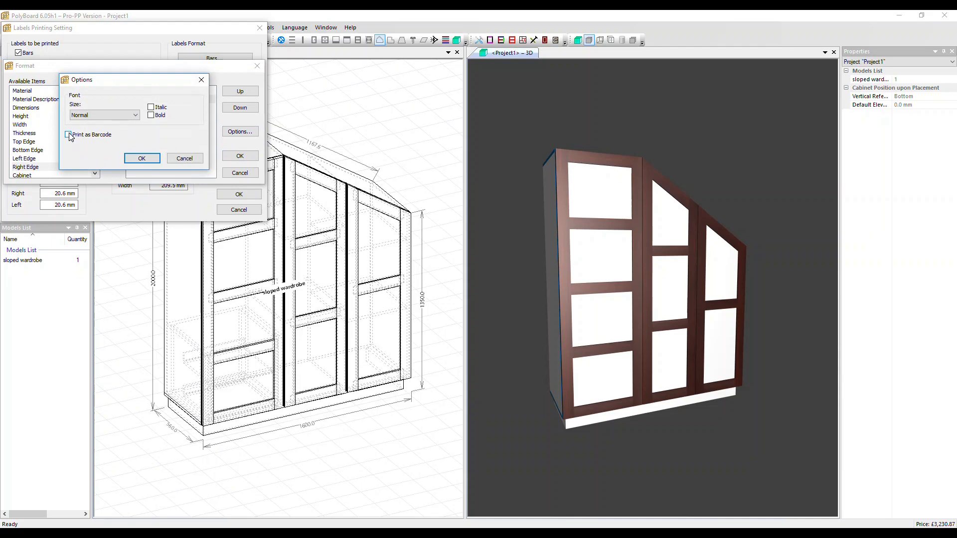
click(68, 134)
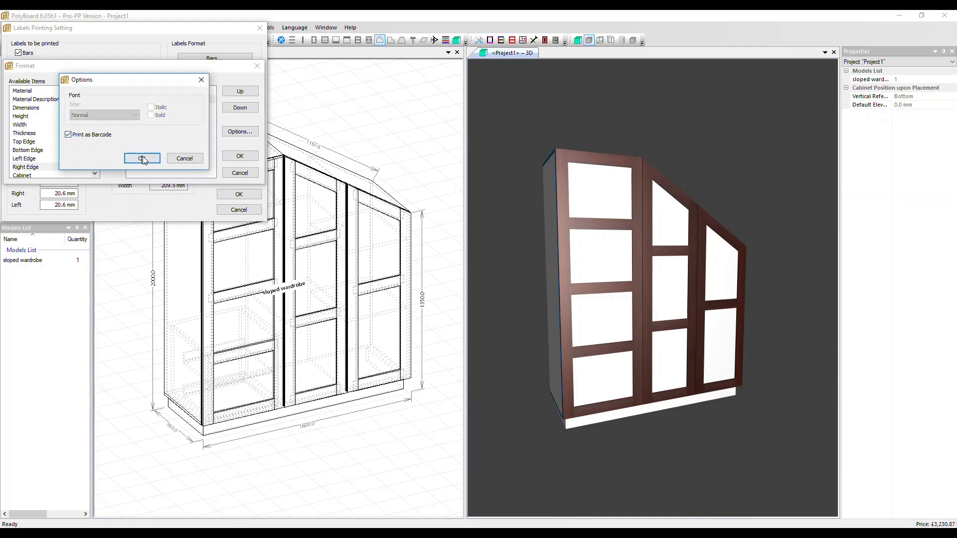
click(142, 158)
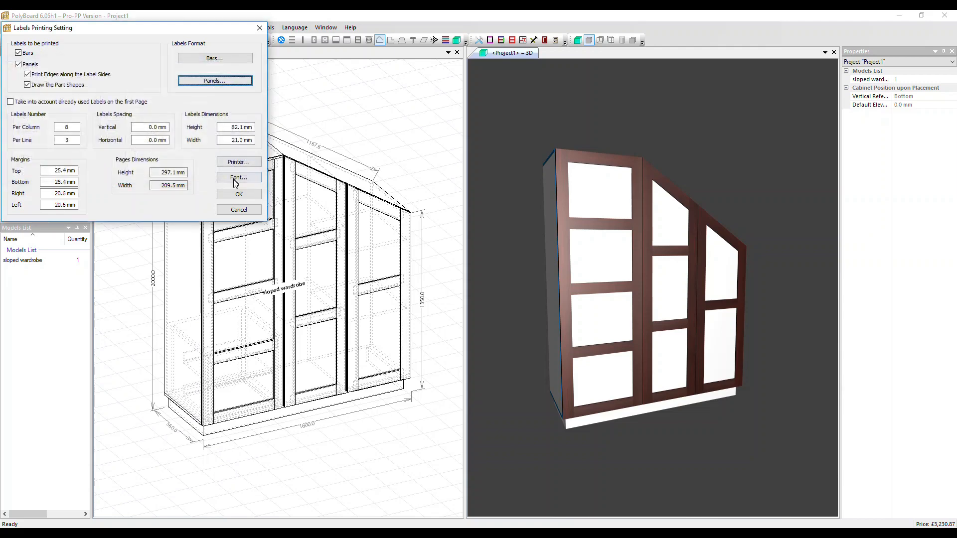
Step: Apply the label settings and show the Labels Preview page
click(12, 27)
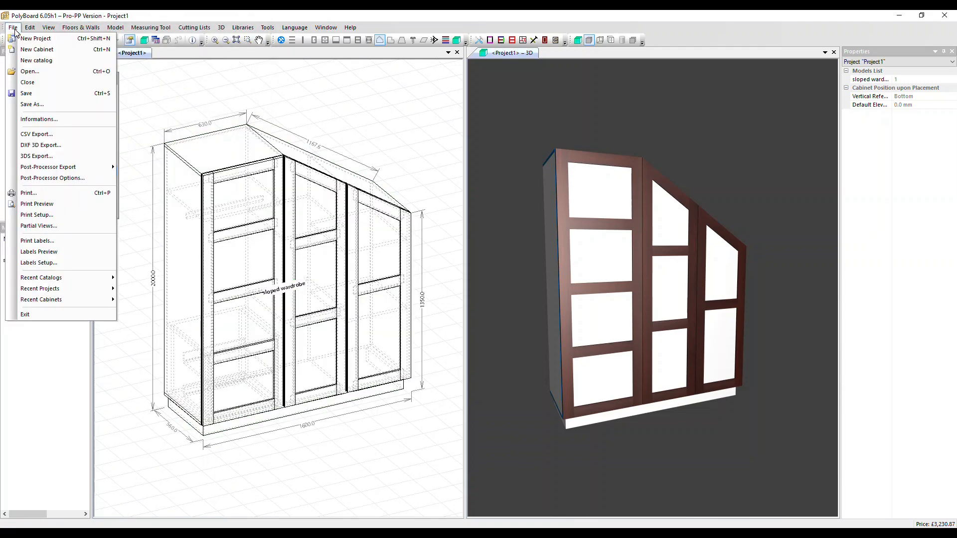
mouse_move(37, 240)
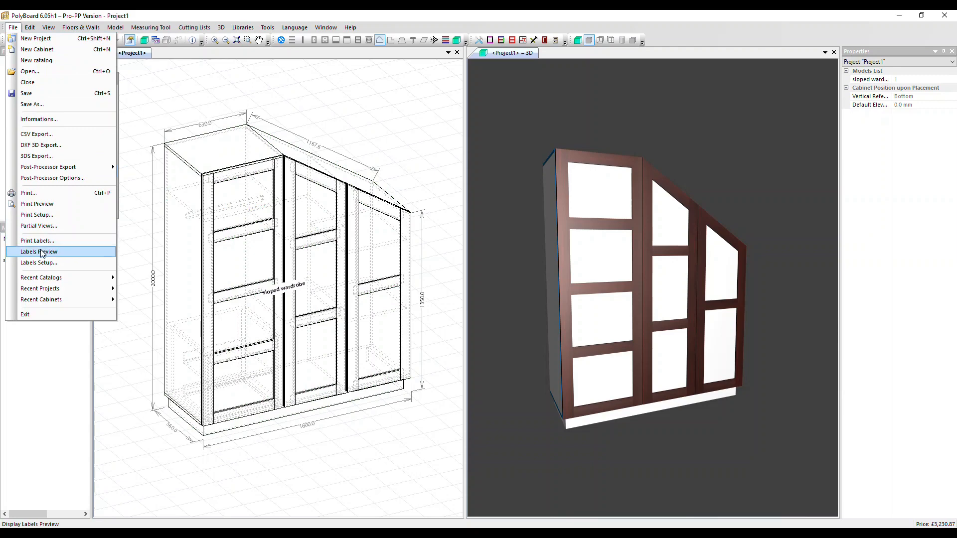
click(39, 251)
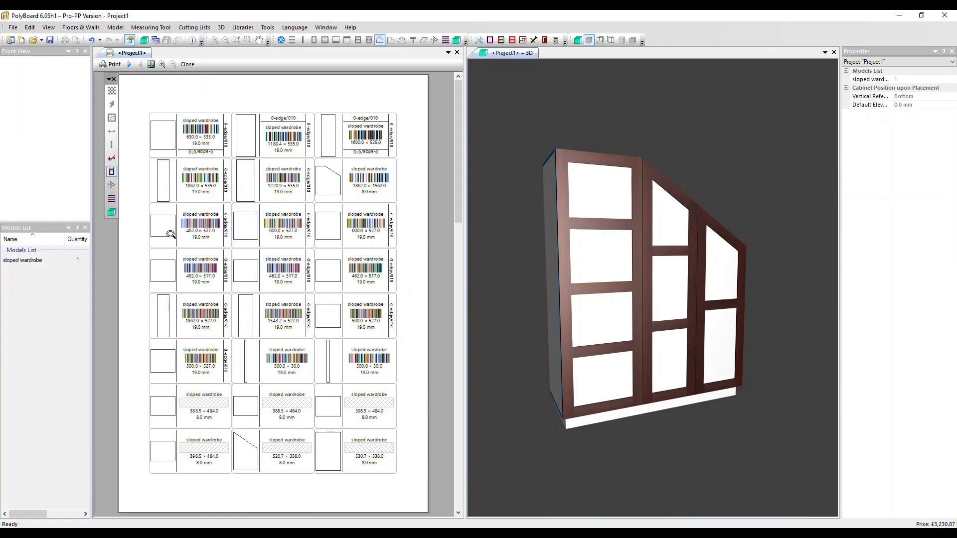